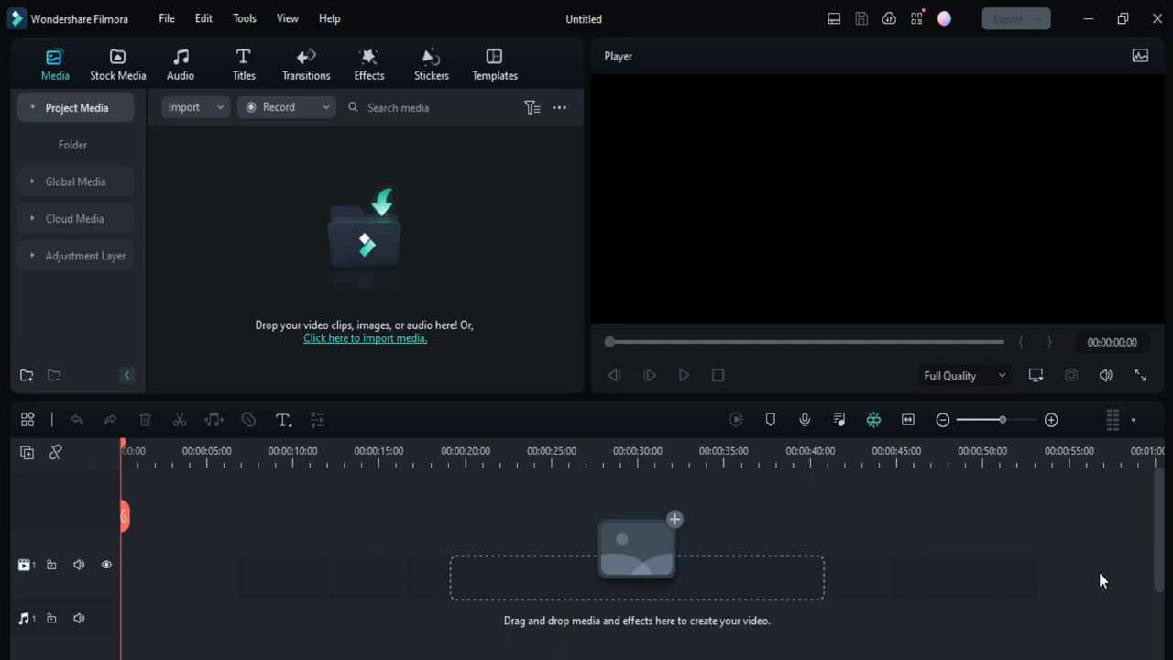
mouse_move(261, 57)
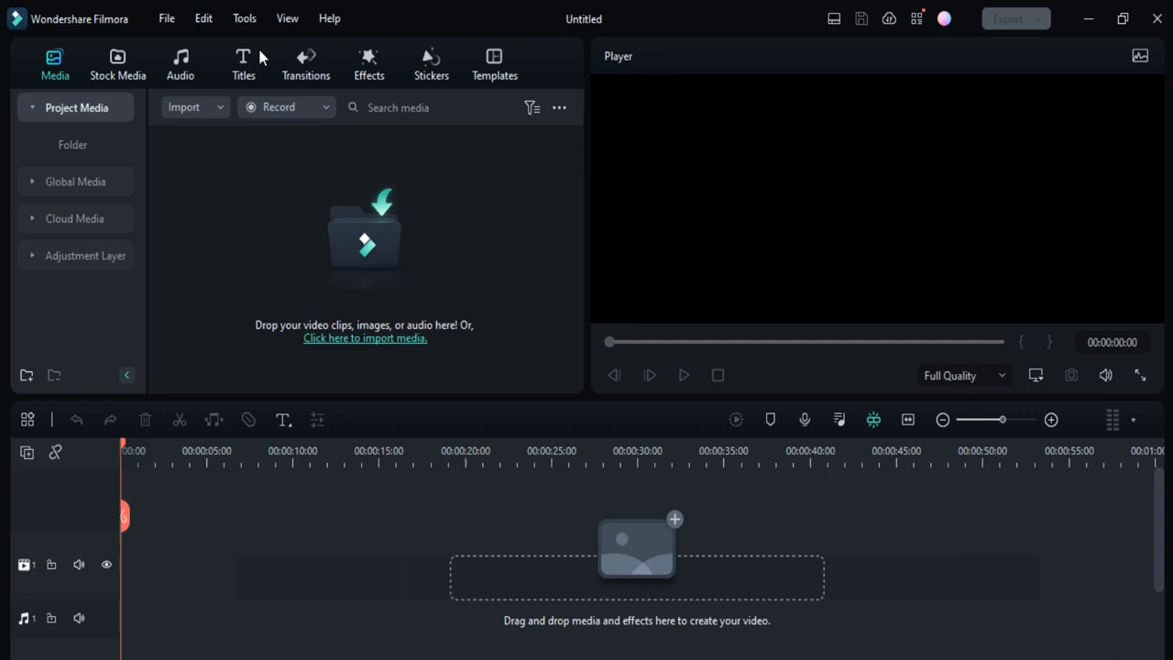
Add the golden 3D Metal Title 12 template from Titles > 3D Titles to the timeline.
click(242, 64)
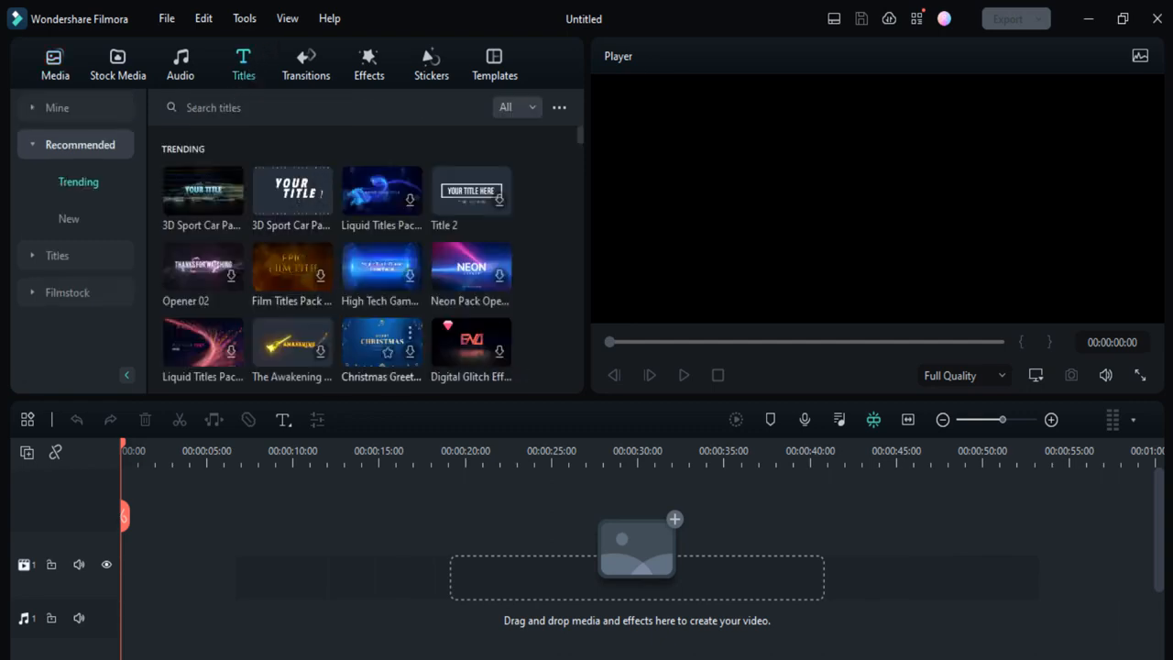
click(56, 255)
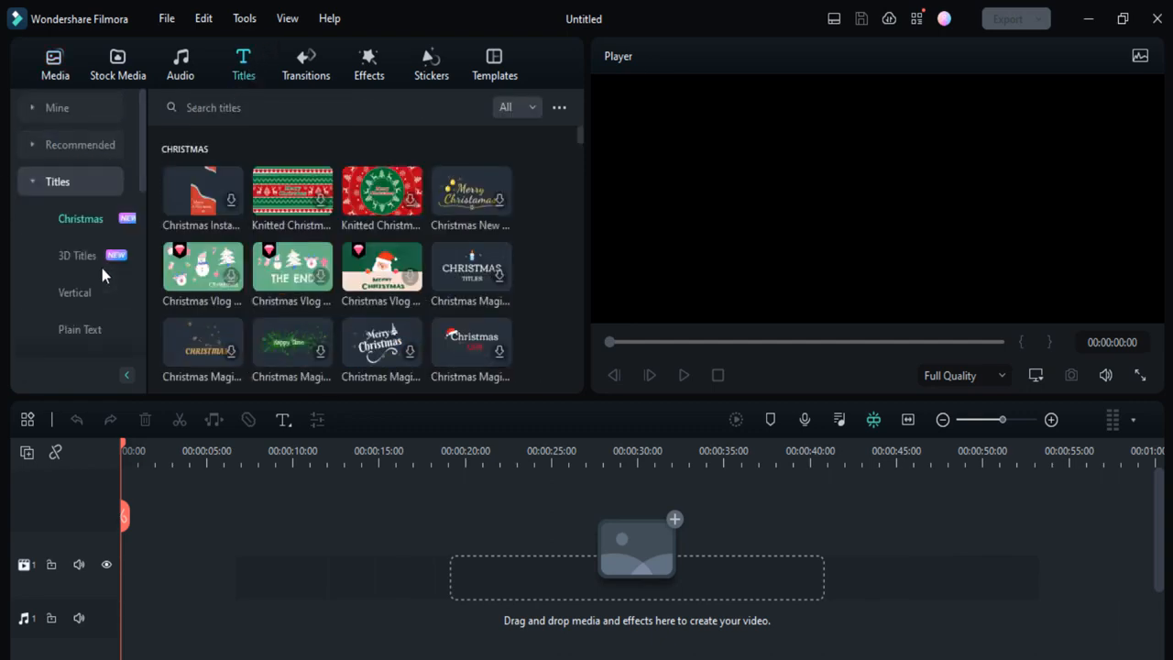
click(78, 254)
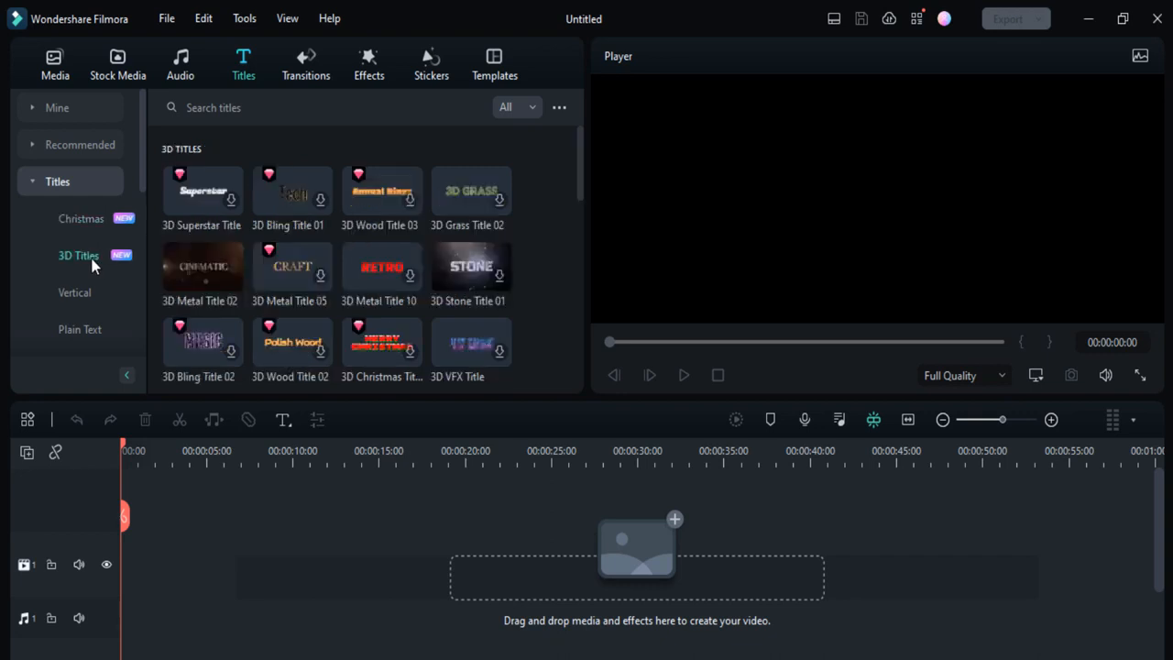
scroll(down, 3)
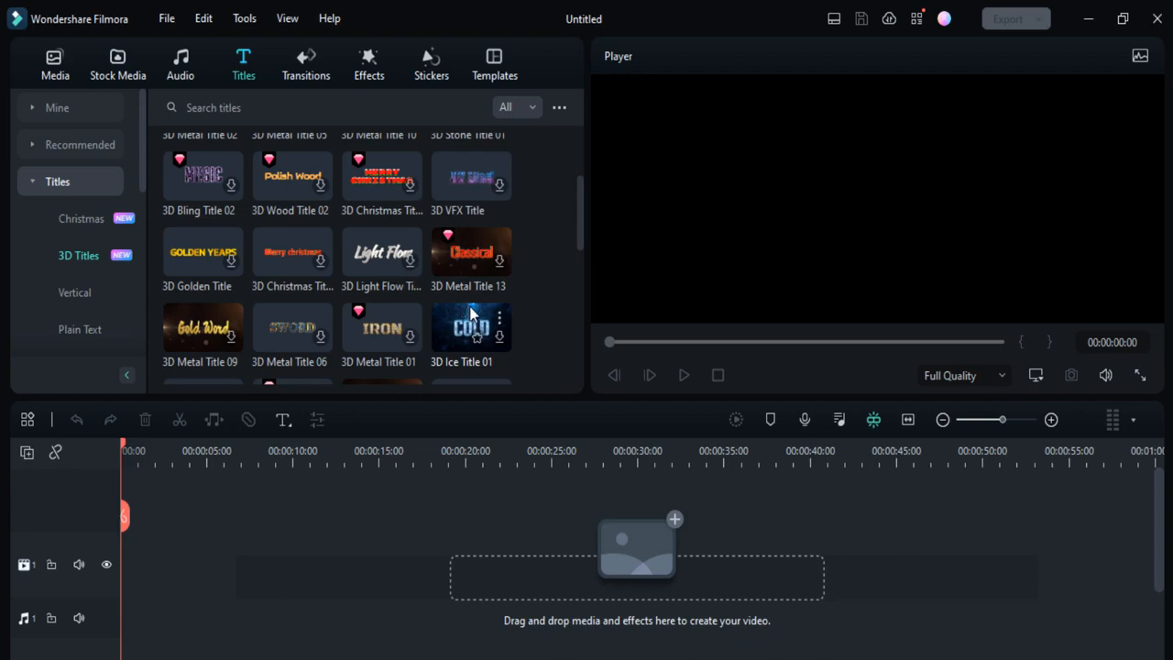
scroll(down, 3)
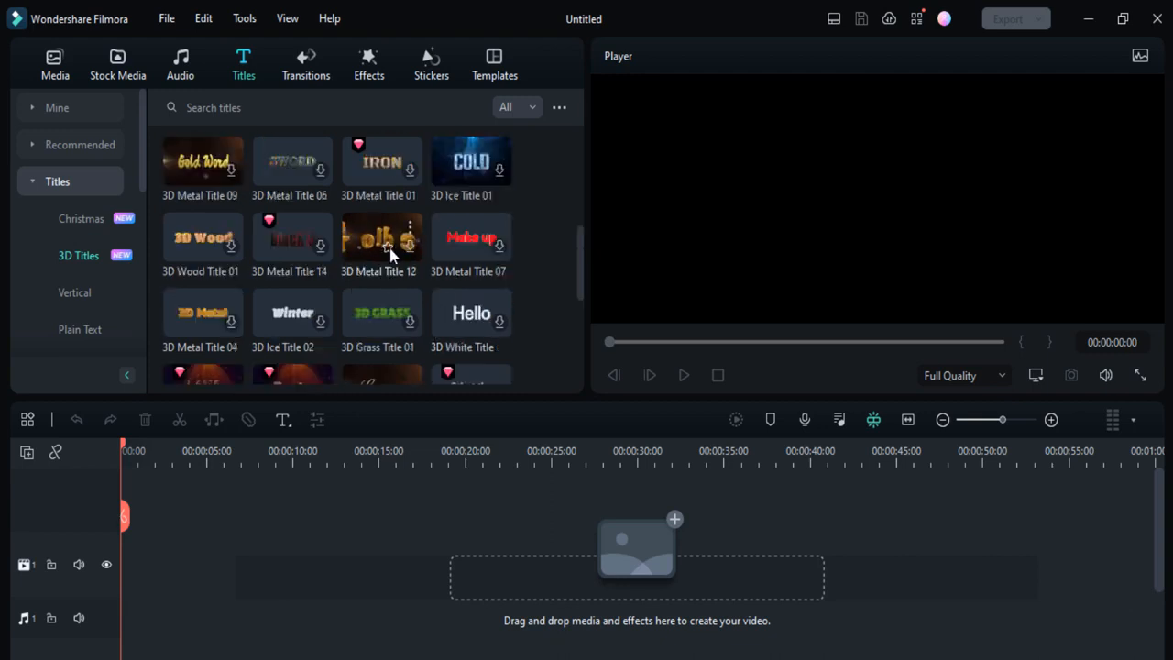
click(381, 238)
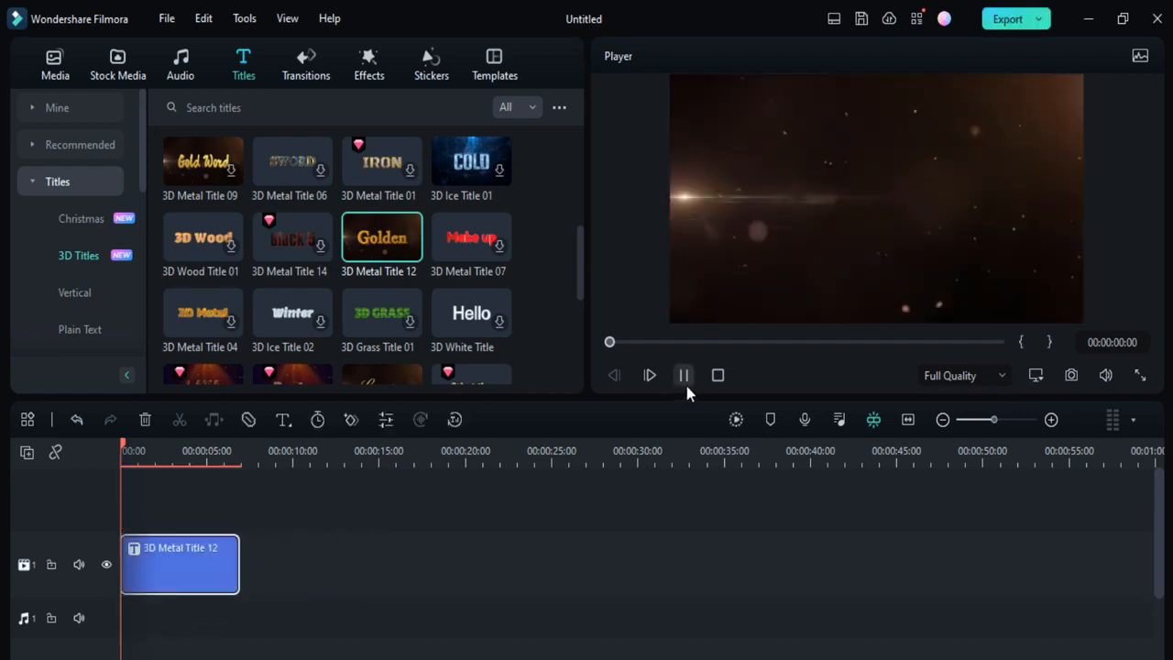
Pause the preview on the full Golden title and bring up the clip's text settings.
click(683, 375)
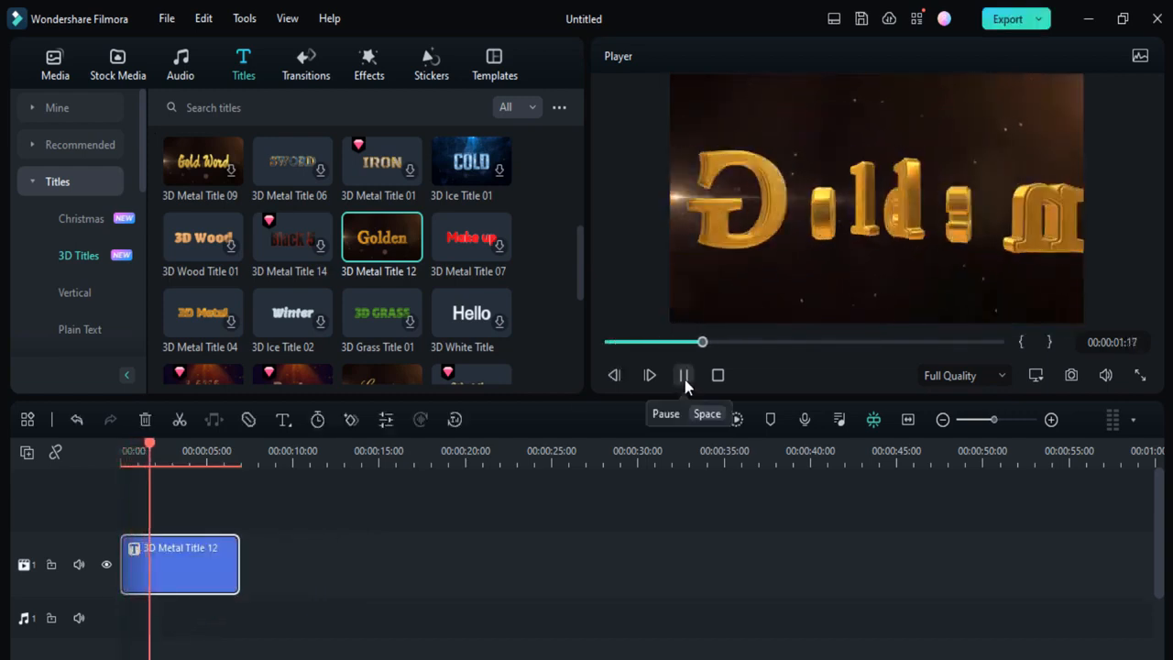
click(684, 375)
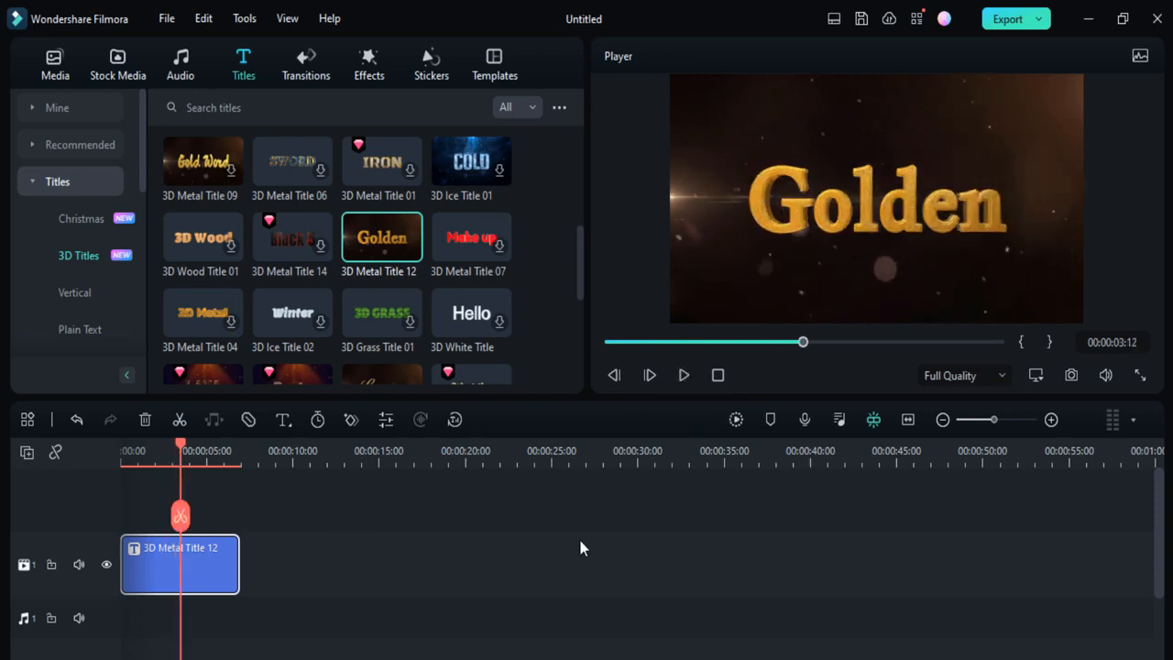
double_click(179, 563)
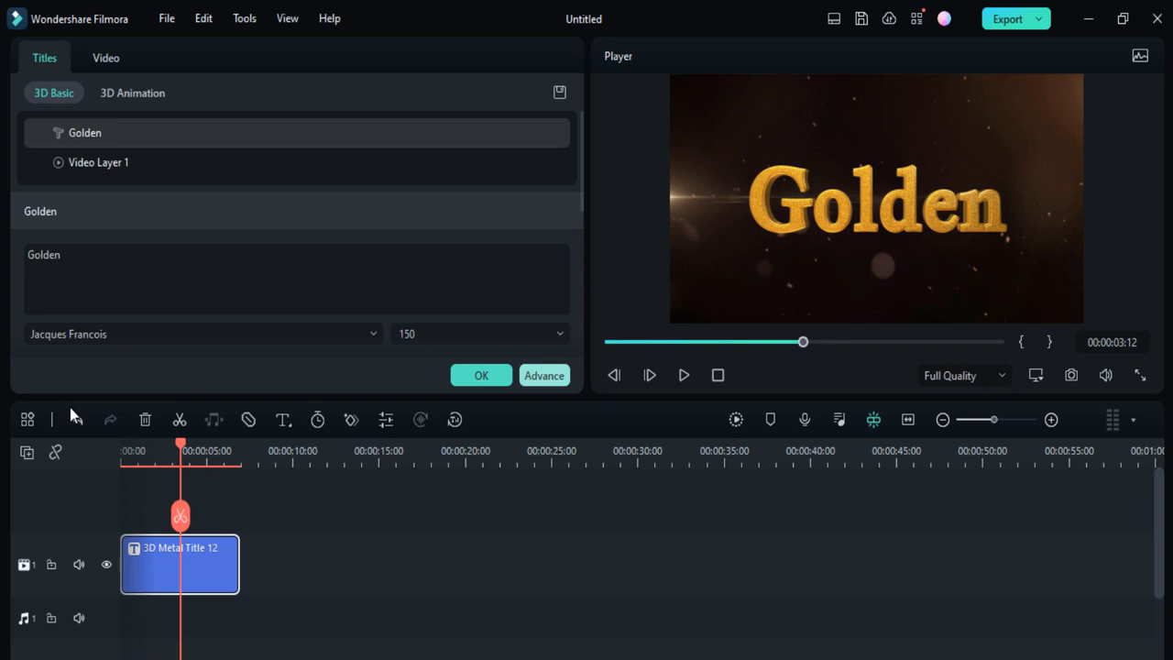
In Advanced Text Edit, try a silver material then apply the gold 3D material preset to 3D TITLES.
click(543, 375)
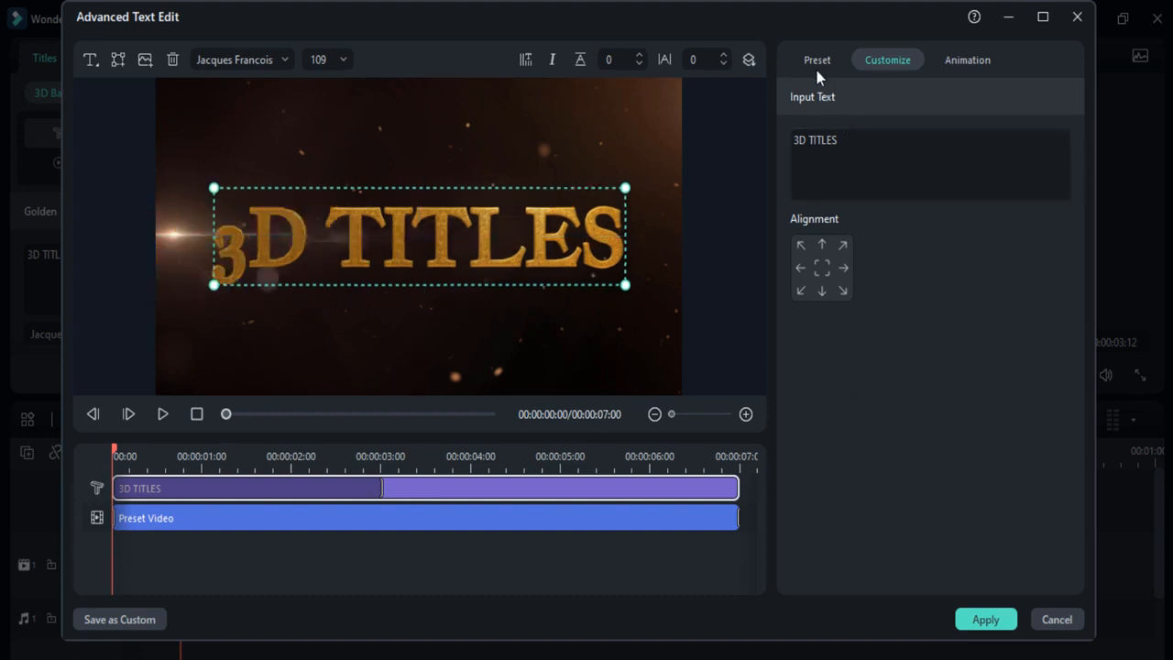
click(815, 60)
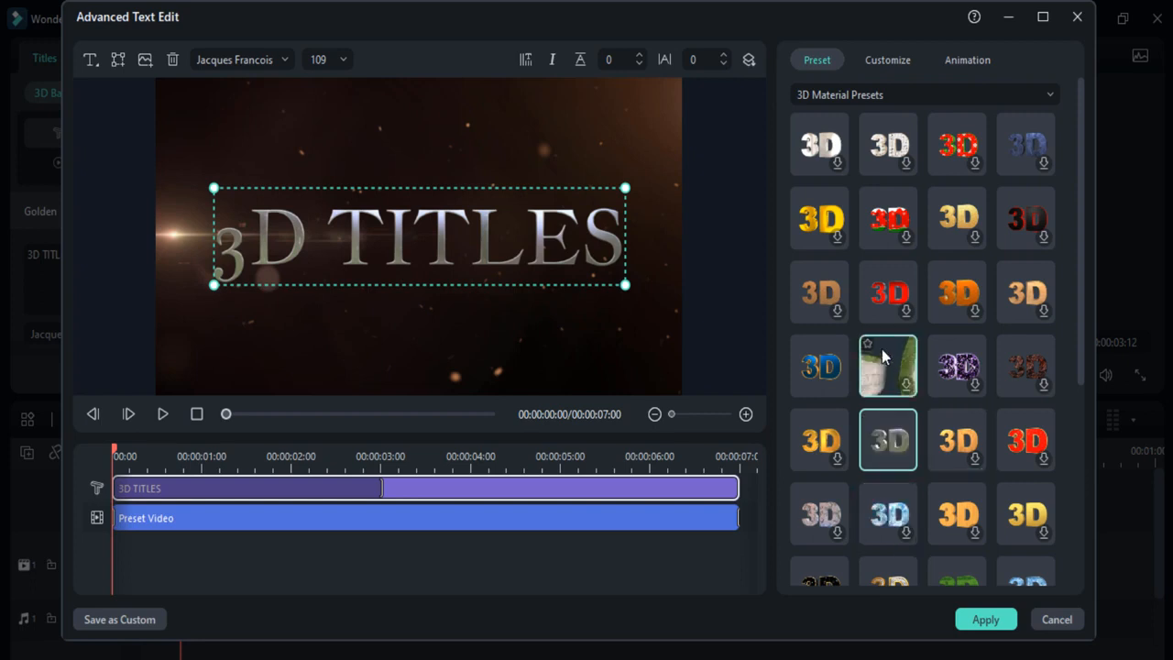
click(1025, 440)
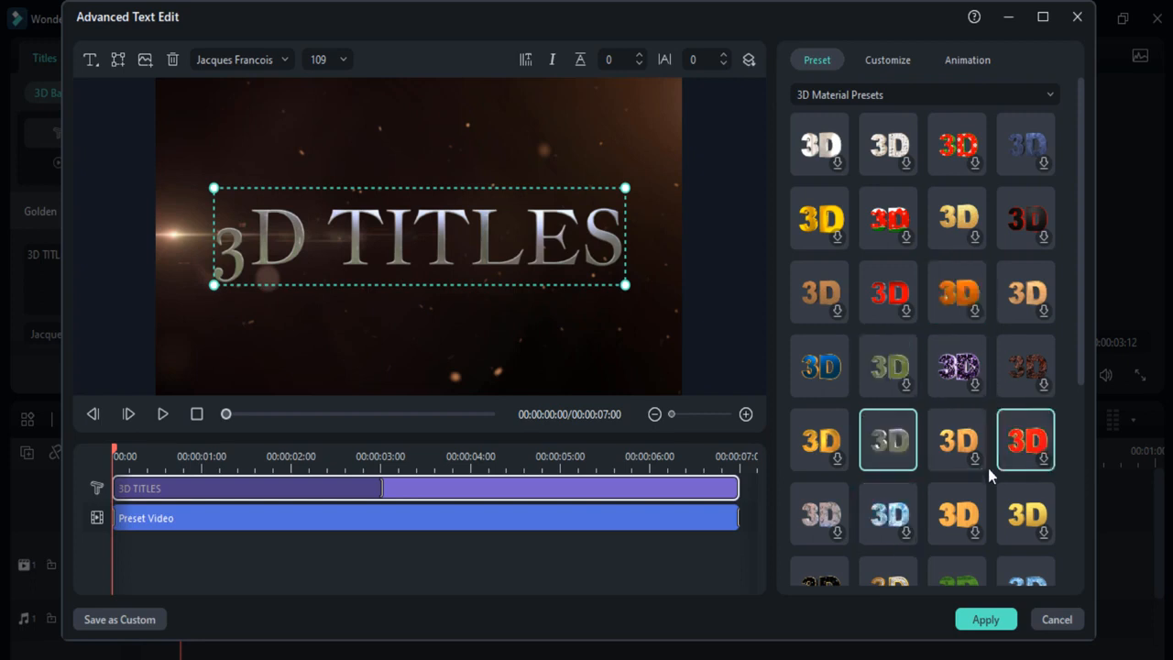
scroll(down, 3)
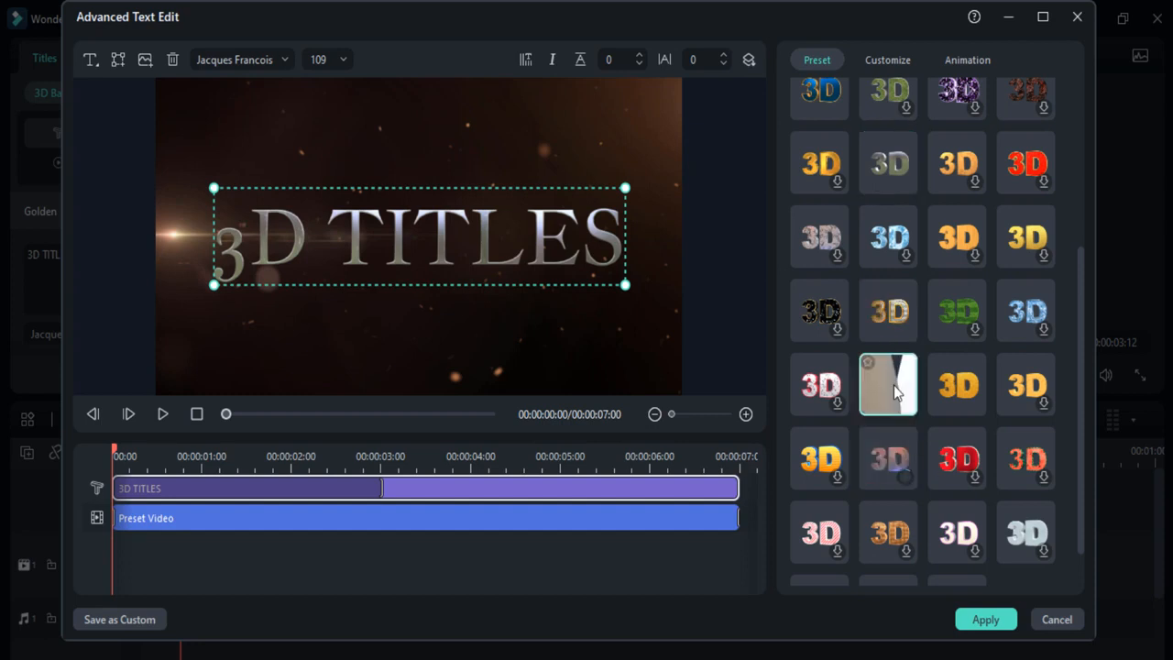
scroll(down, 3)
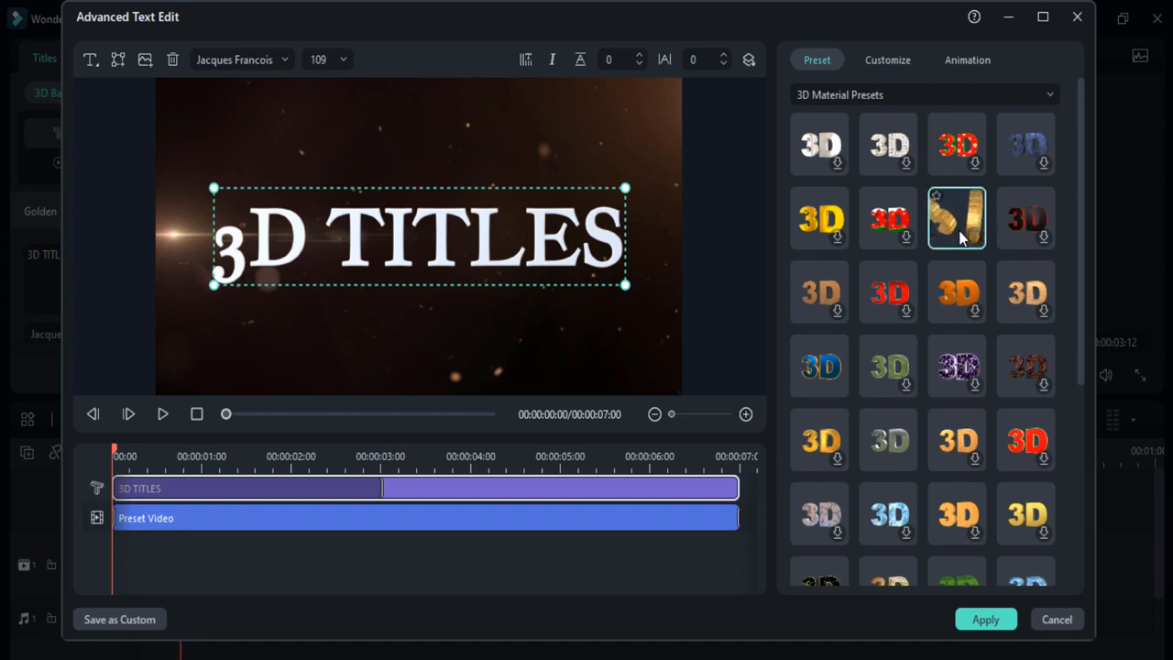
click(956, 217)
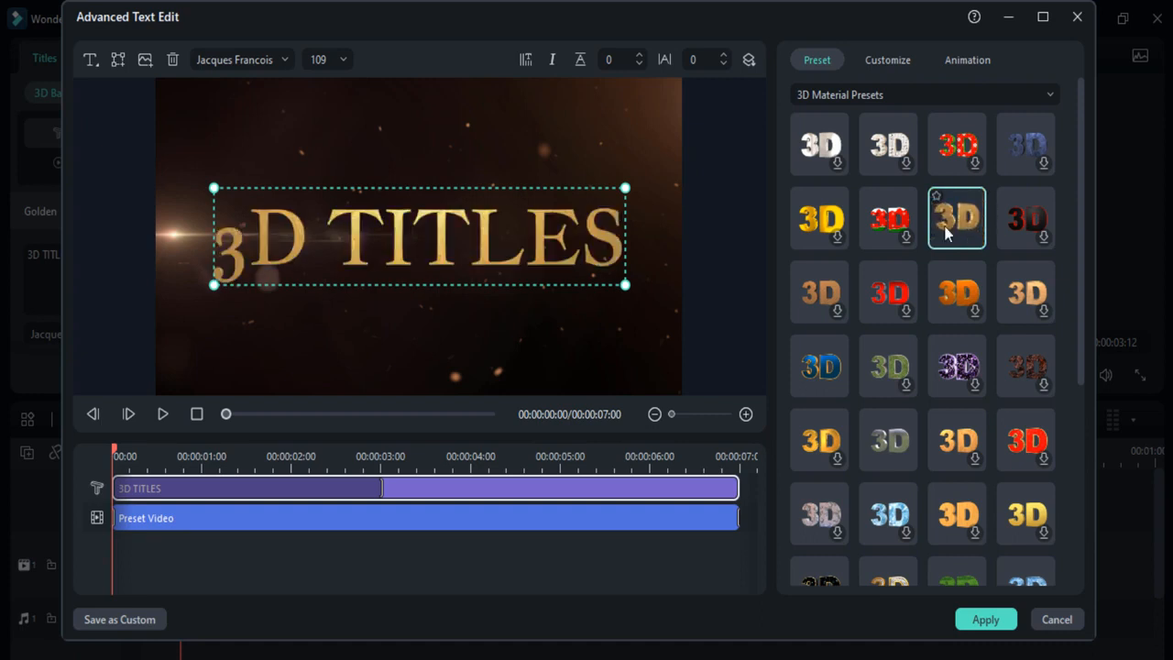
click(957, 218)
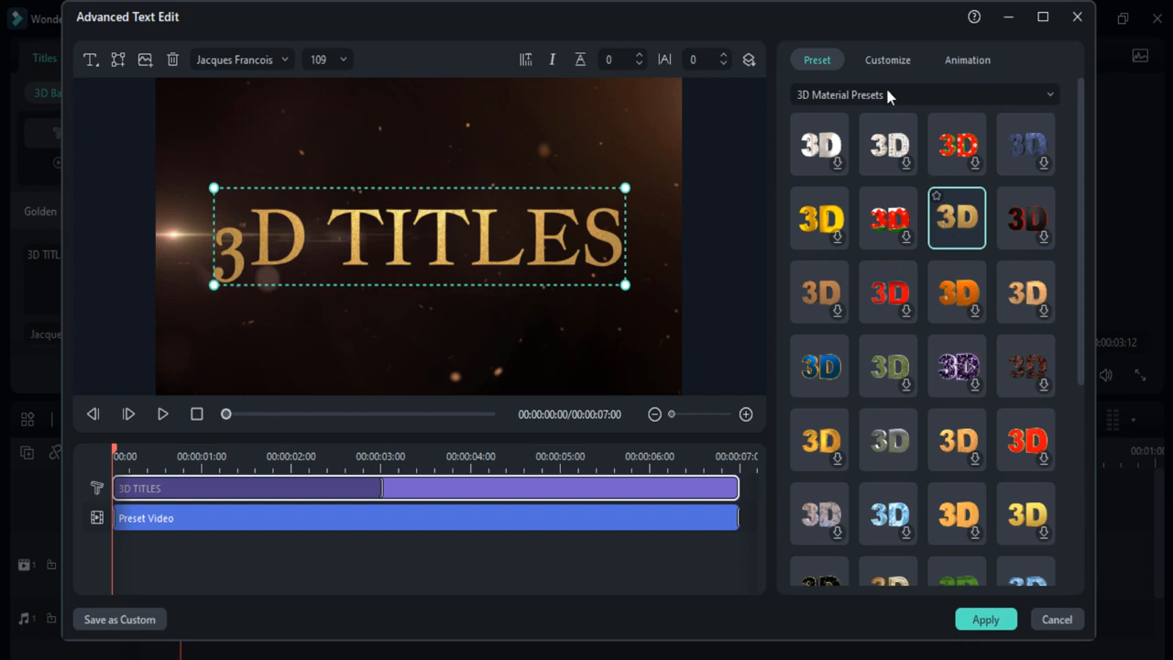
Add a second text layer reading FILMORA 12 with the gold 3D material preset.
click(885, 60)
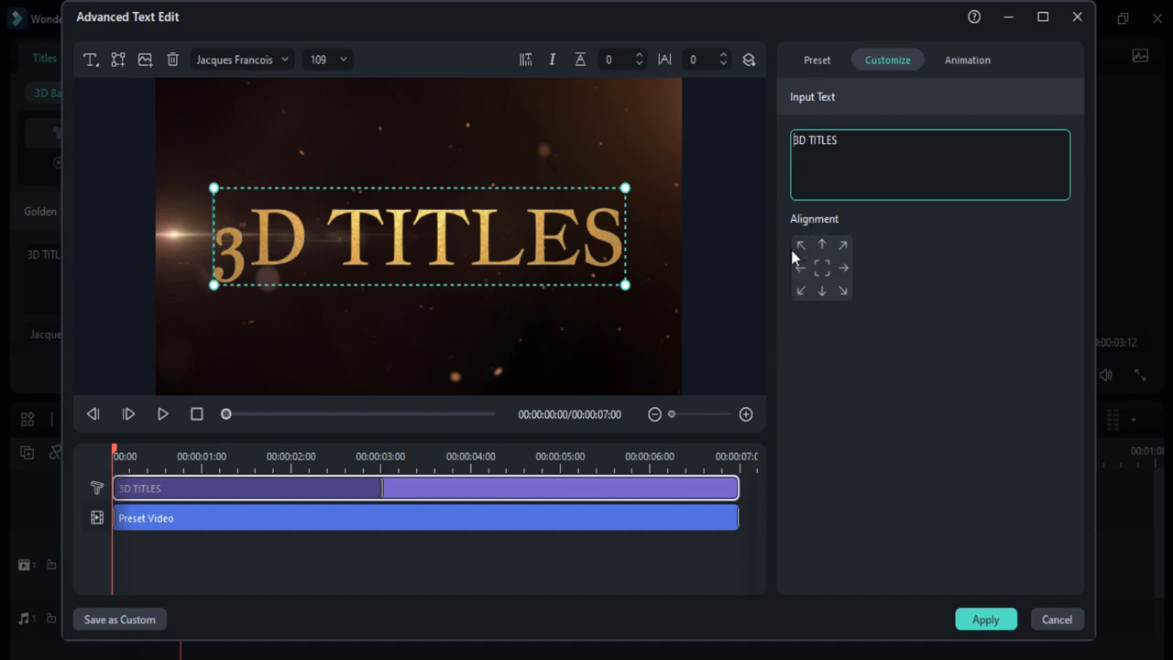
mouse_move(476, 392)
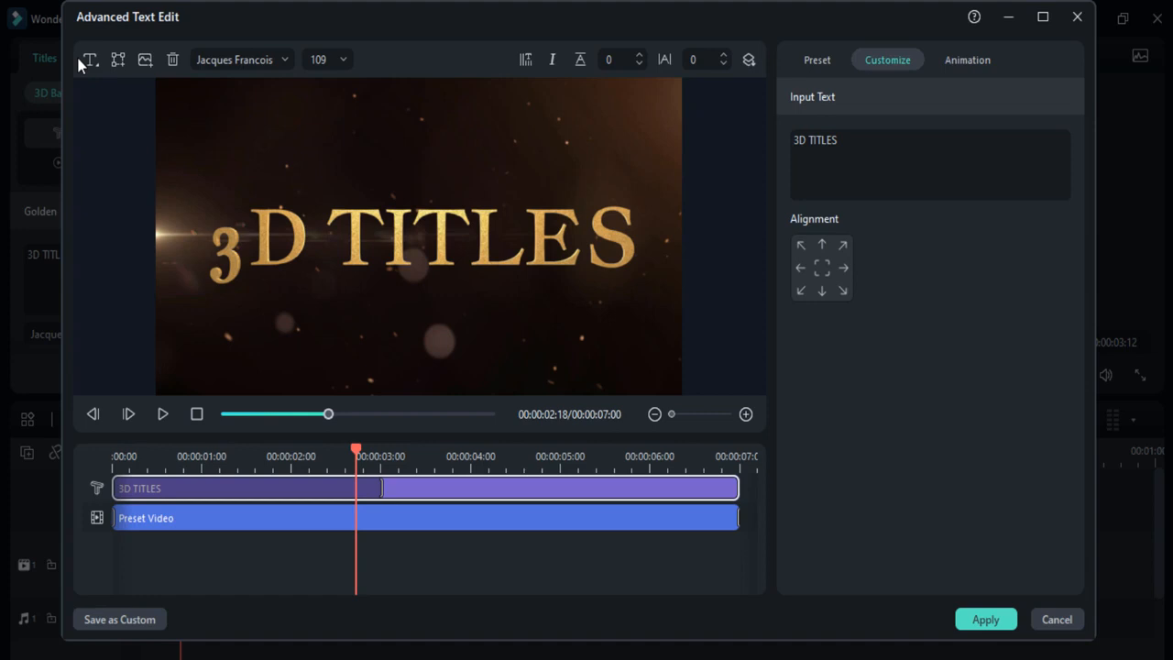
click(89, 59)
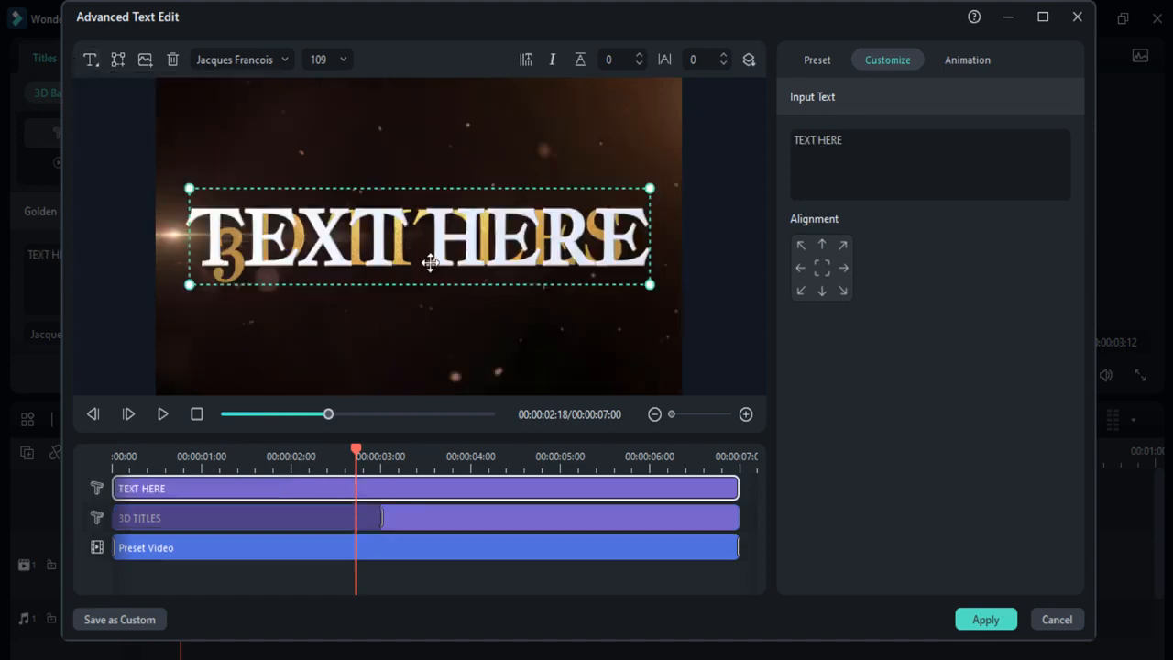
click(928, 140)
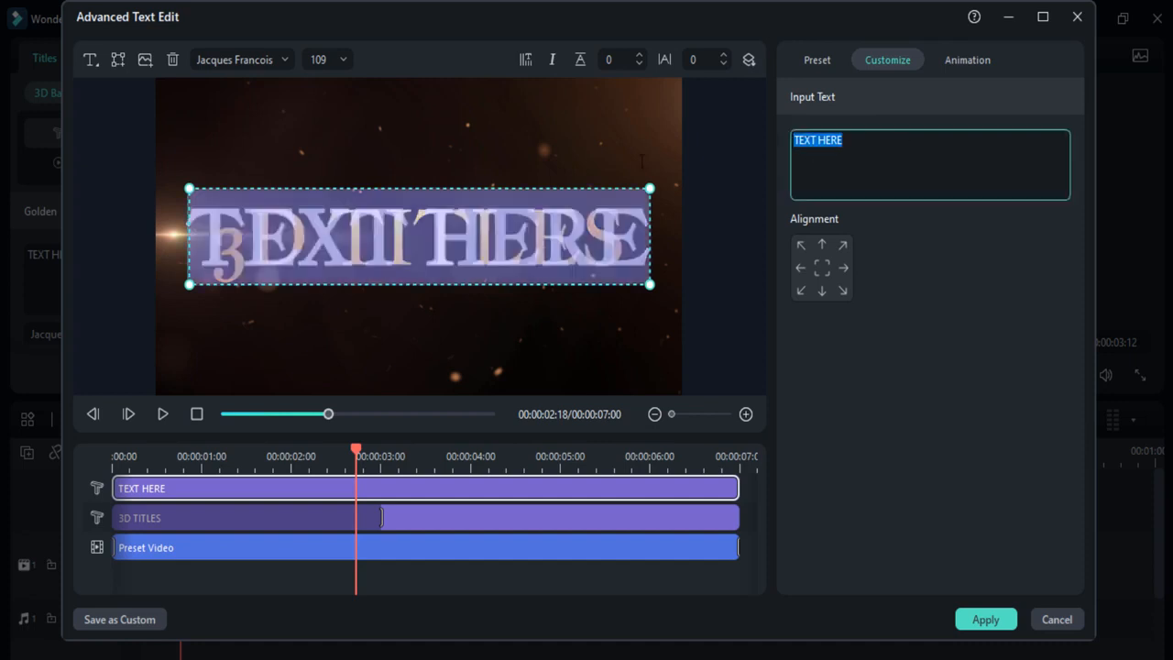
text(Fi)
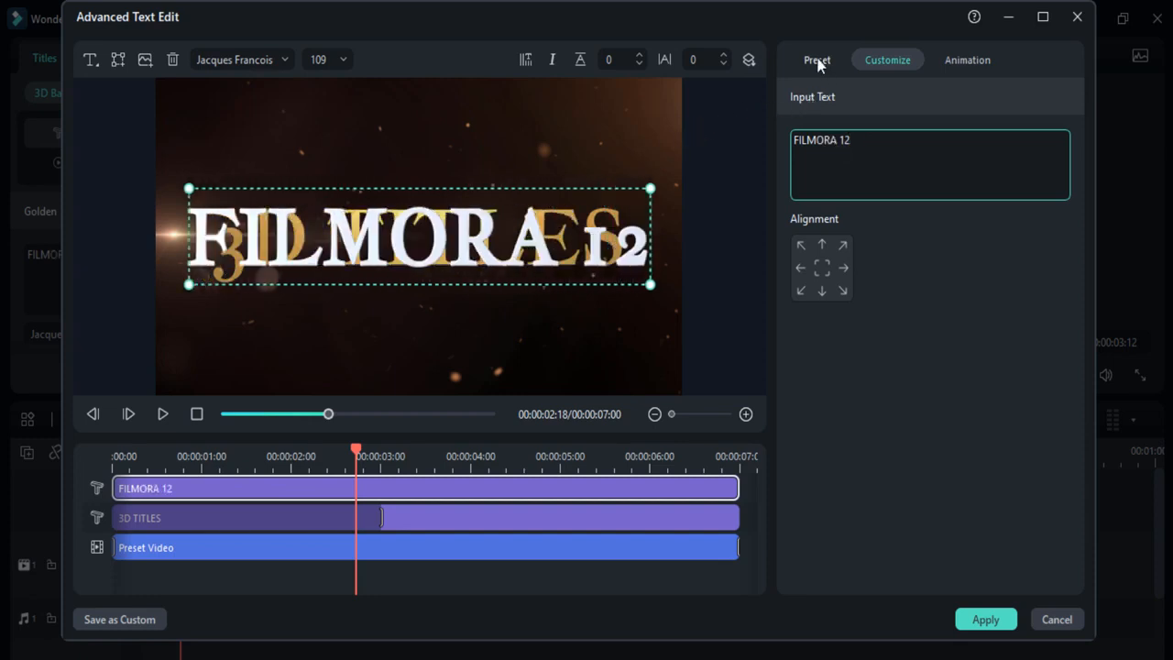
click(816, 60)
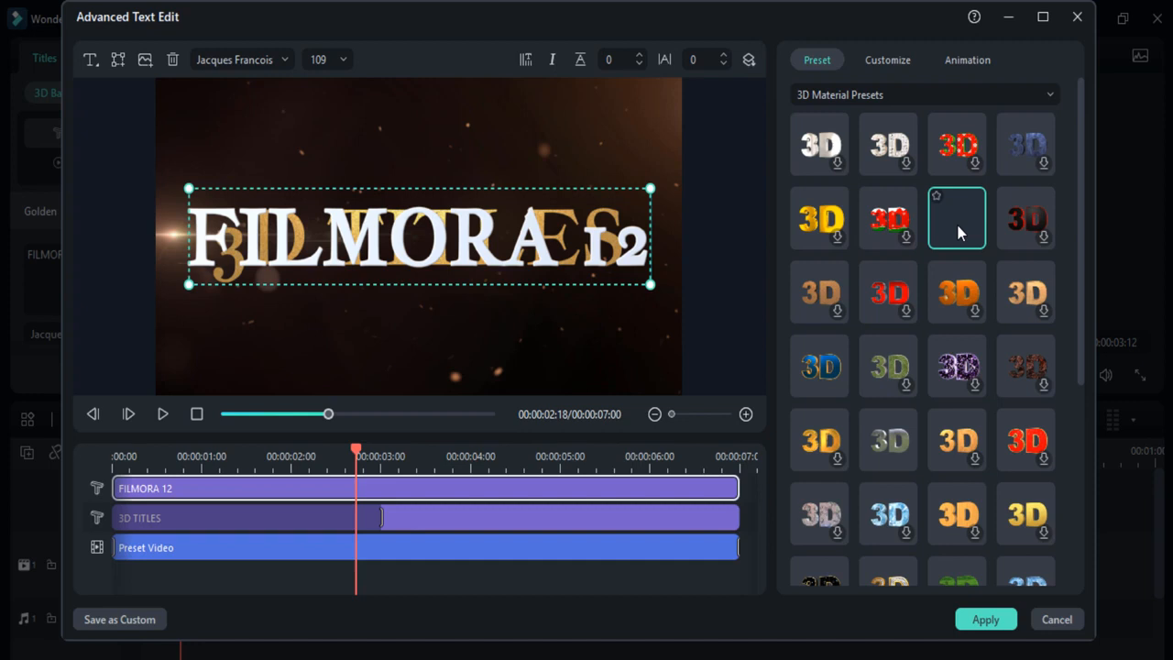
click(957, 217)
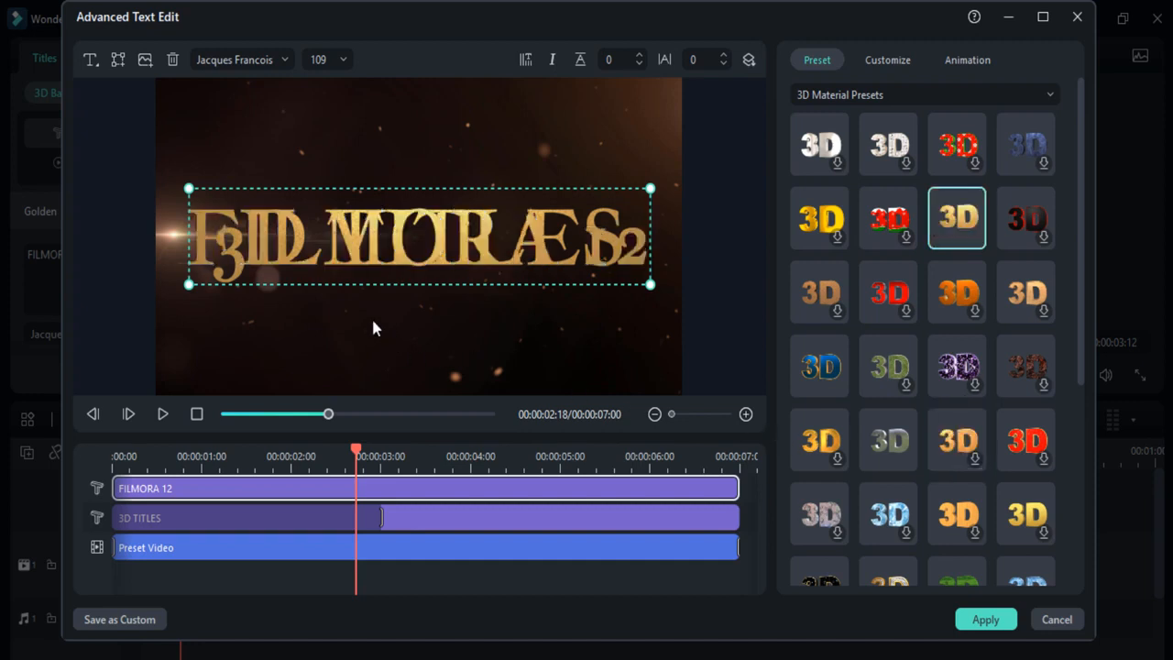
click(966, 60)
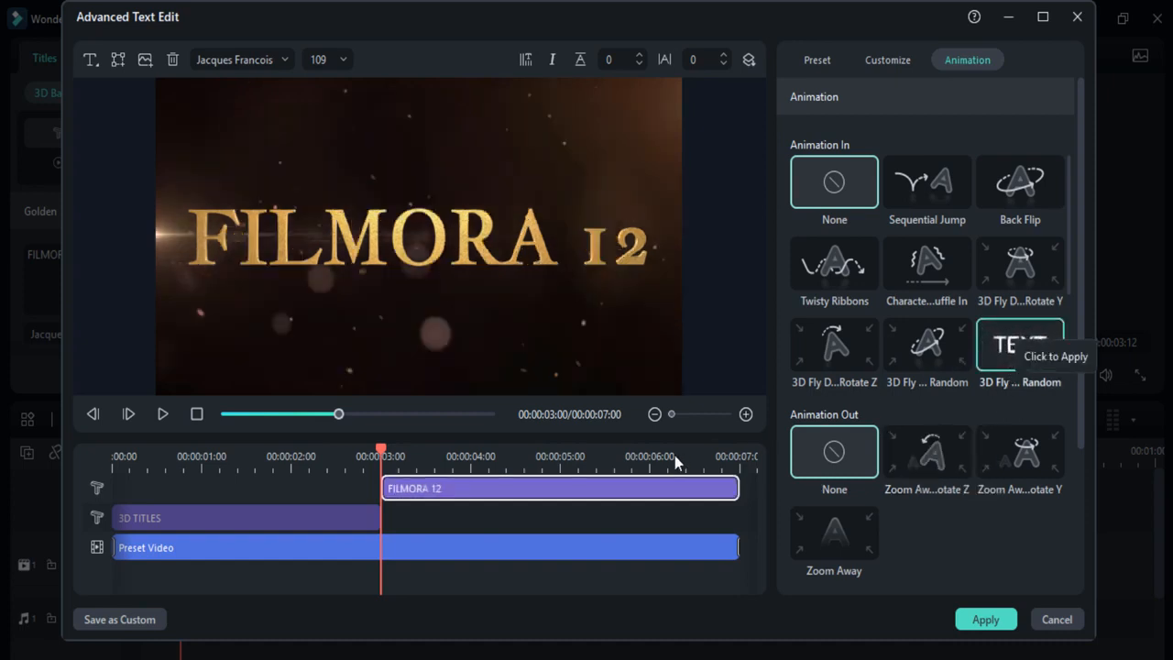
Give FILMORA 12 a 3D Fly Random entrance, preview it, and apply the title edits.
click(1020, 346)
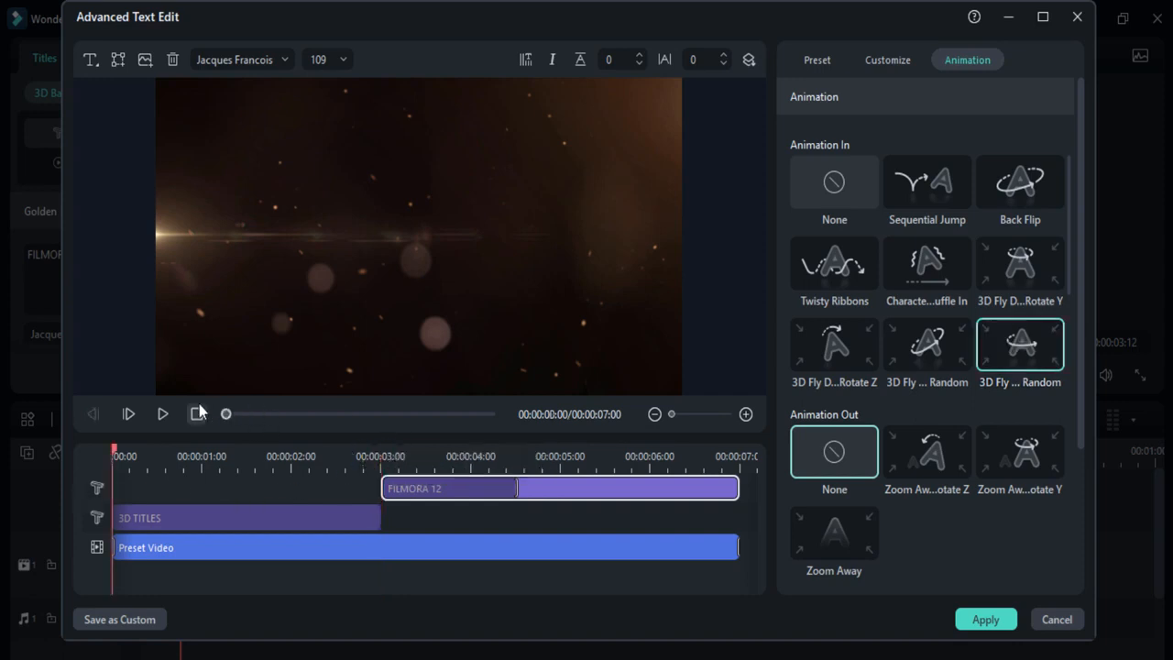
click(163, 413)
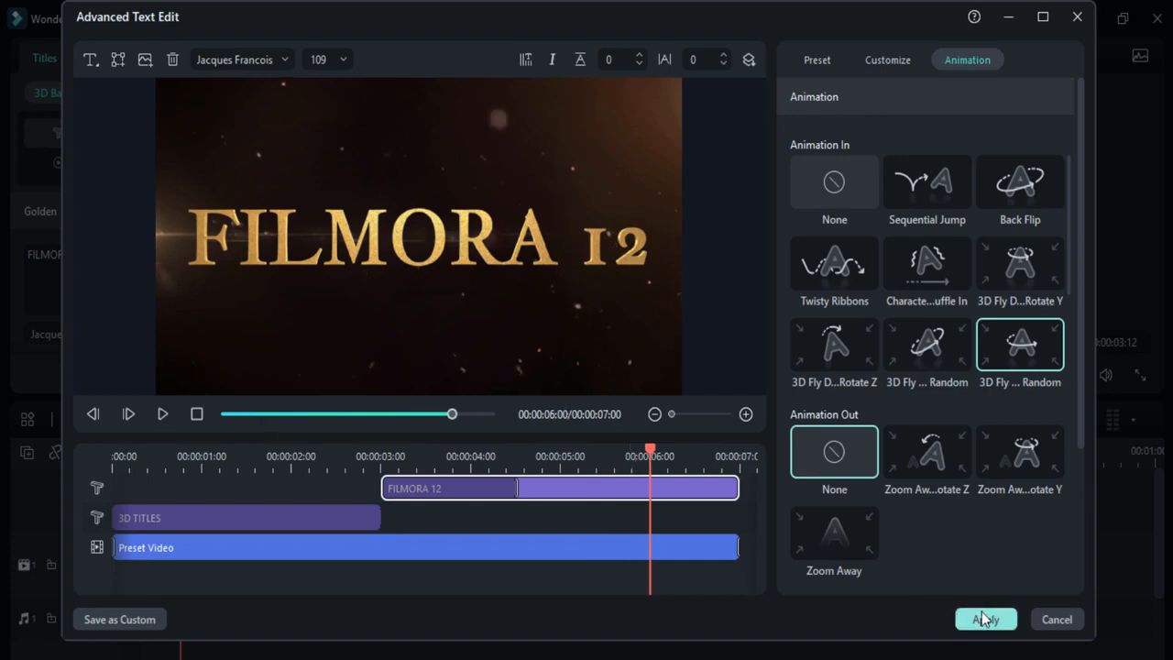
click(985, 619)
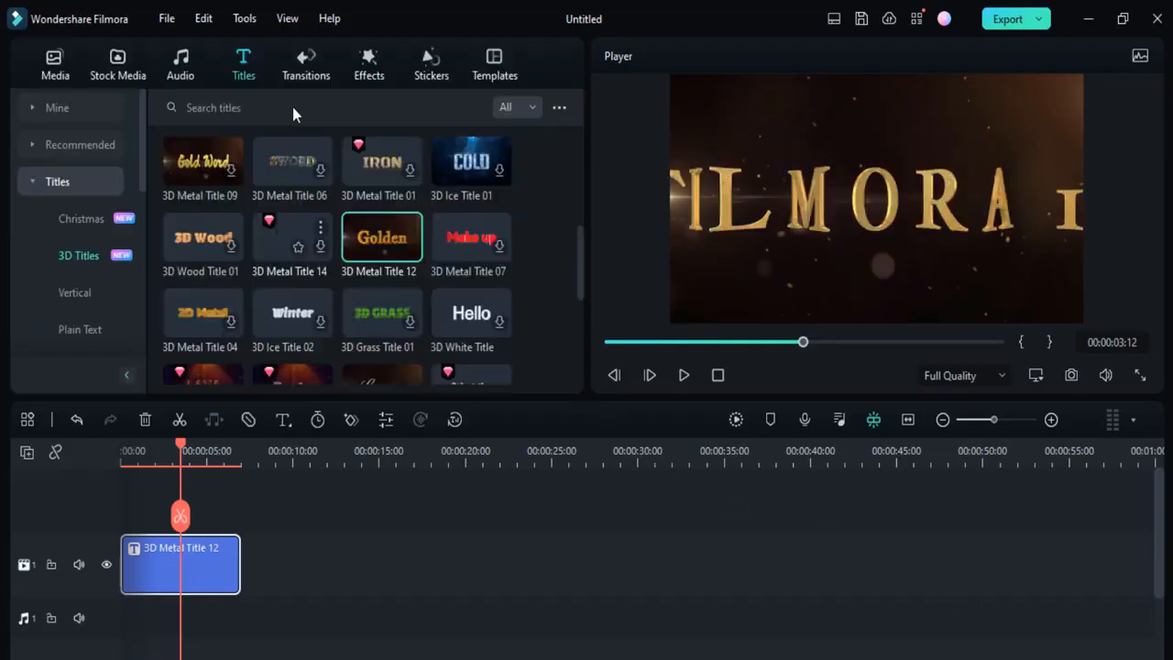
click(368, 63)
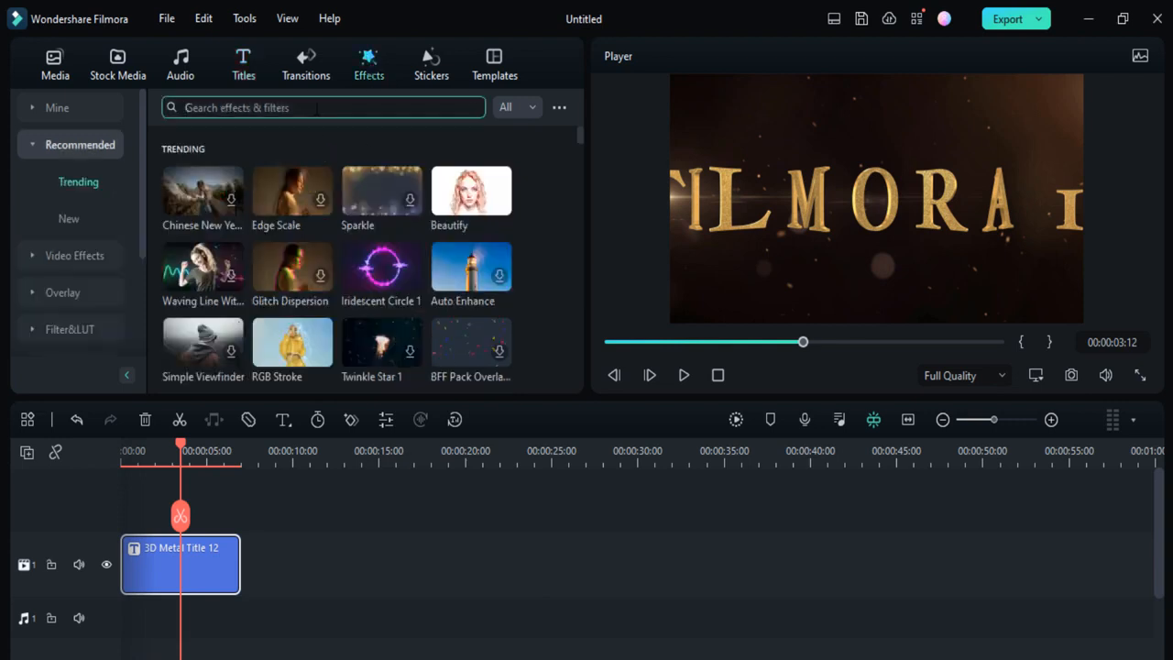
Search 'cinema' and place the Cinema 21:9 letterbox effect above the title clip.
text(CINE)
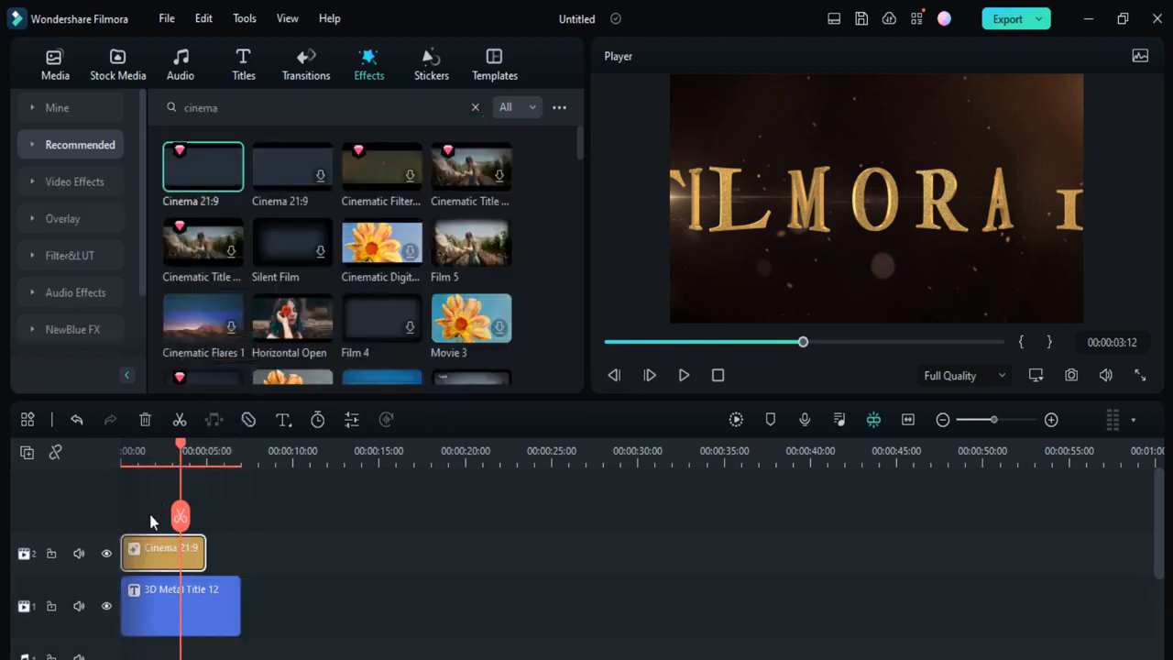
drag(201, 551, 215, 552)
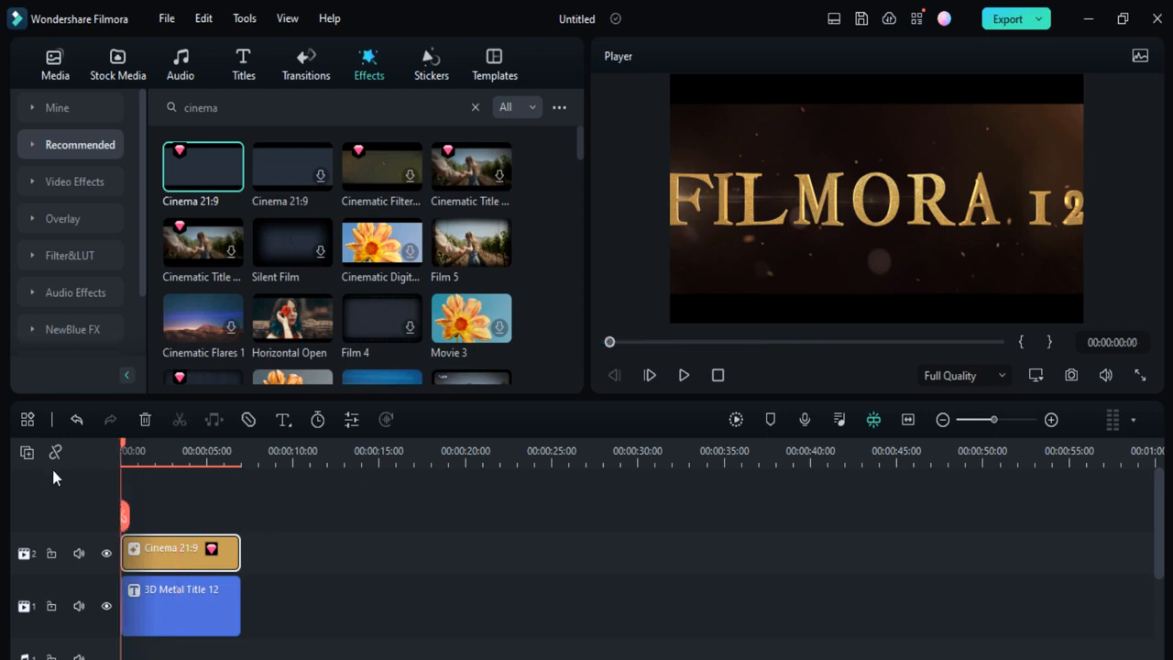
click(683, 374)
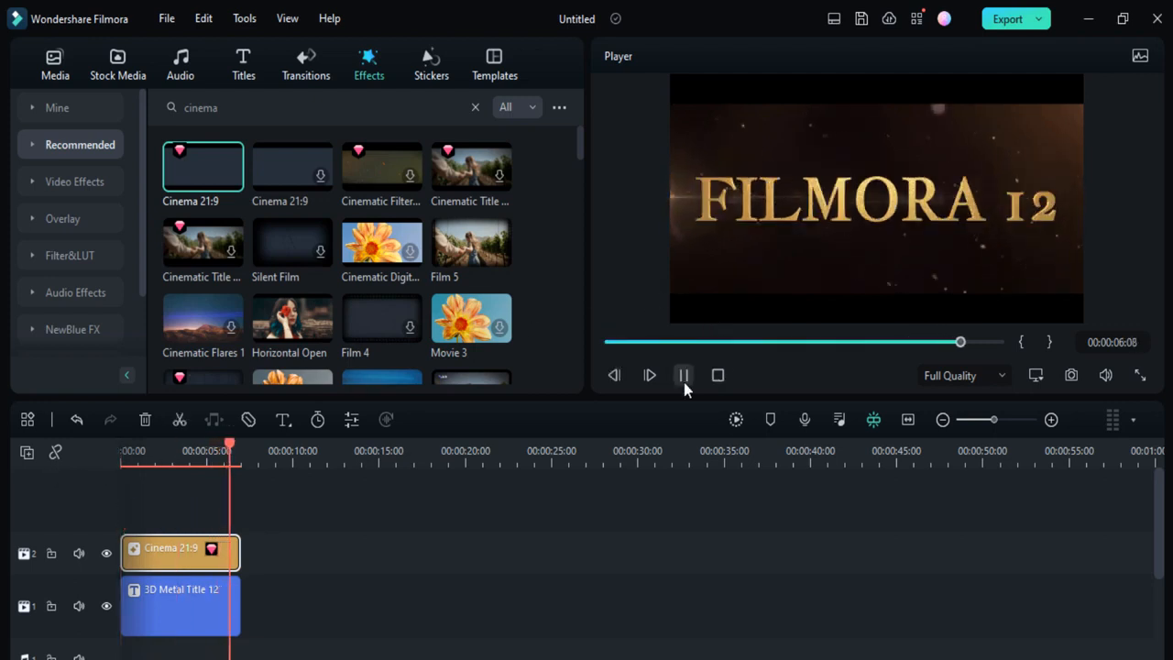
click(682, 375)
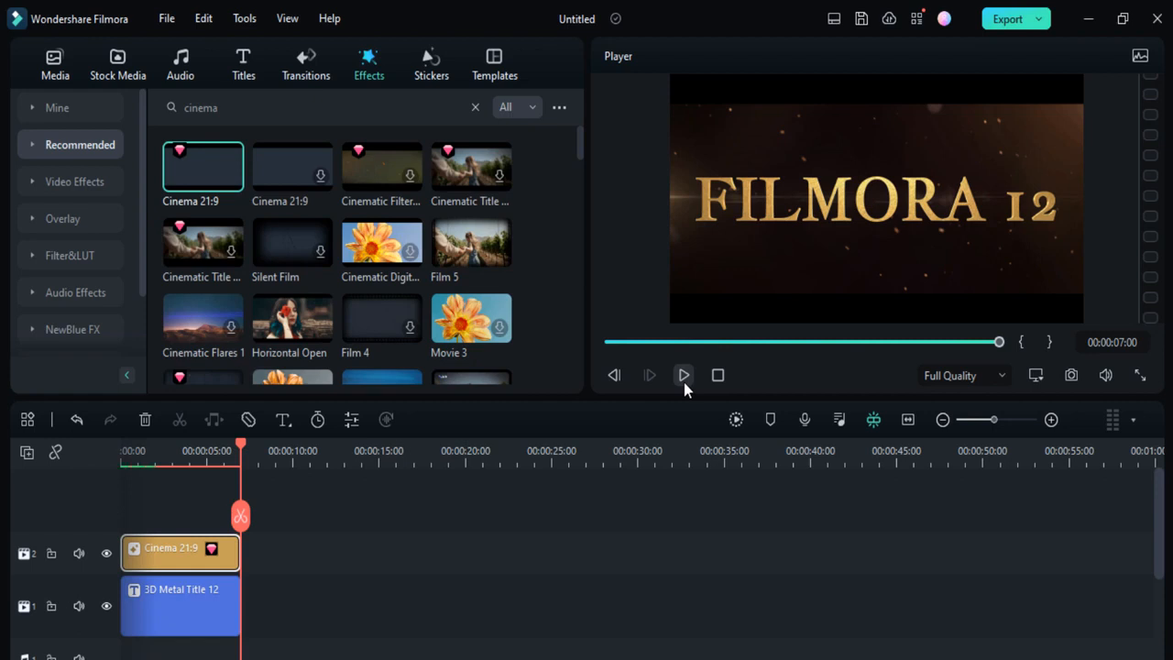
click(684, 374)
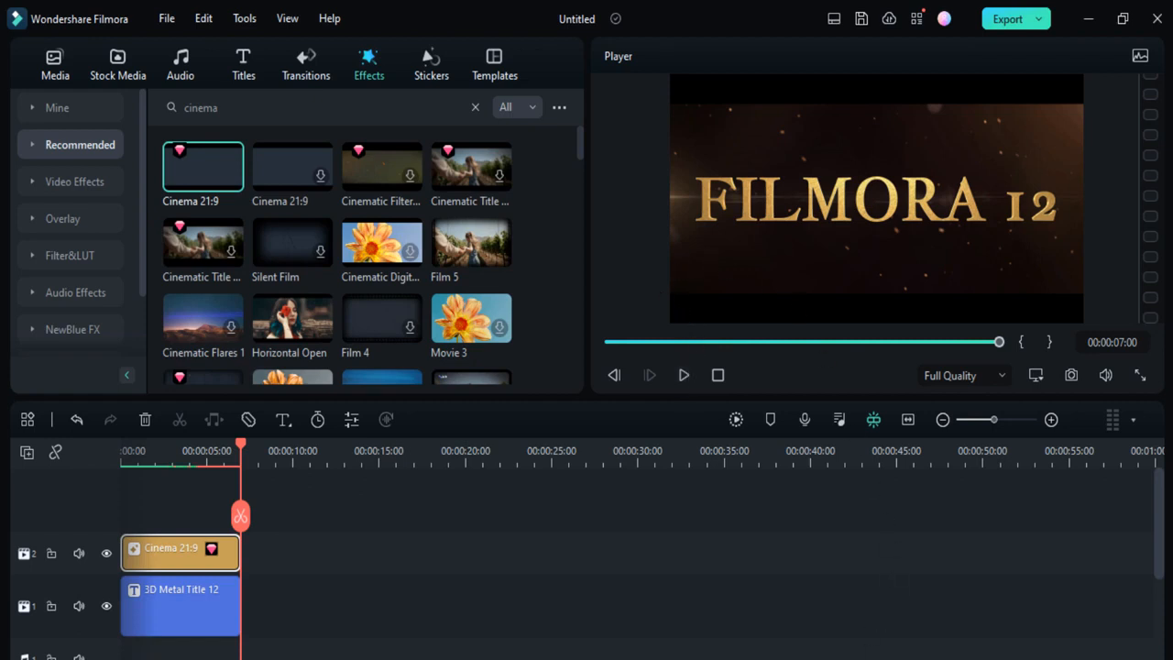